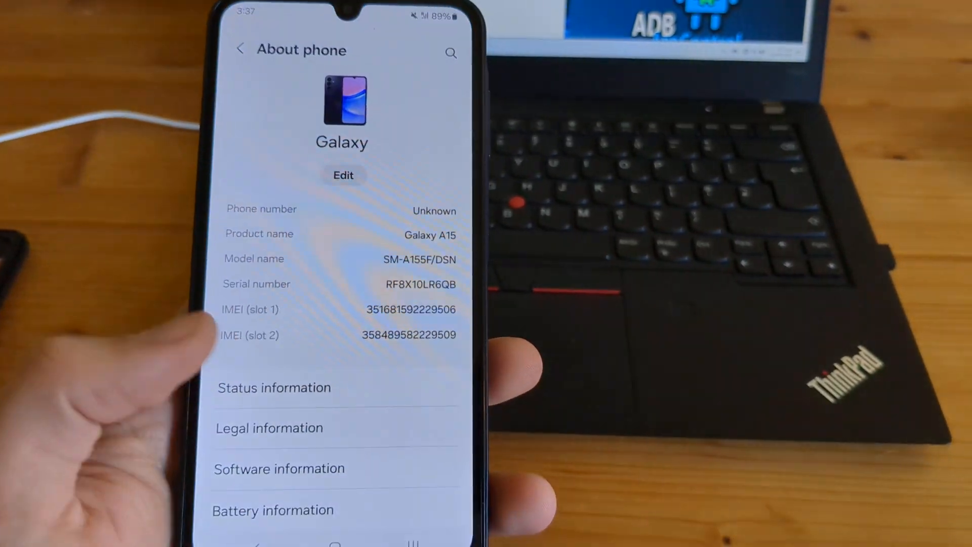
Reach the phone's About phone / Software information with build number and Android version
{"action": "left_click", "coordinate": [241, 51]}
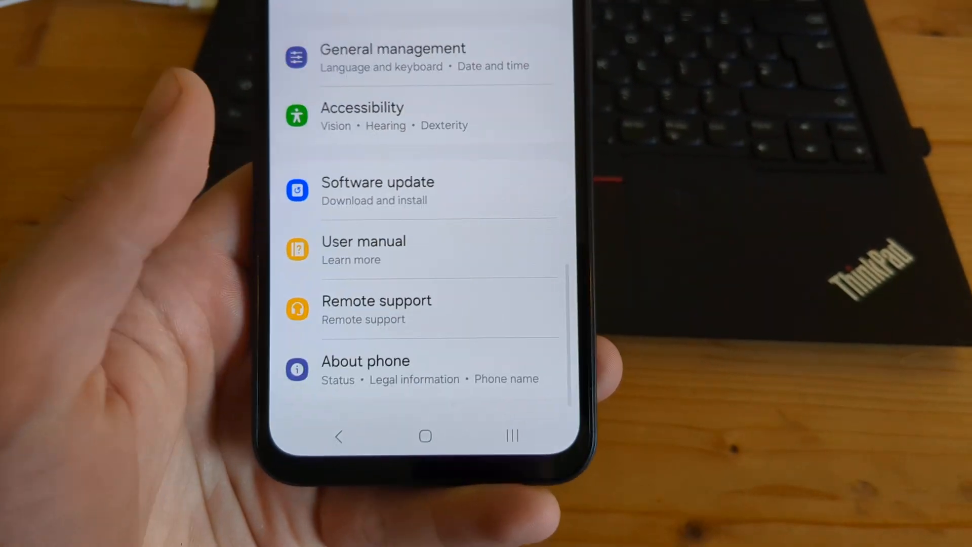
{"action": "left_click", "coordinate": [366, 361]}
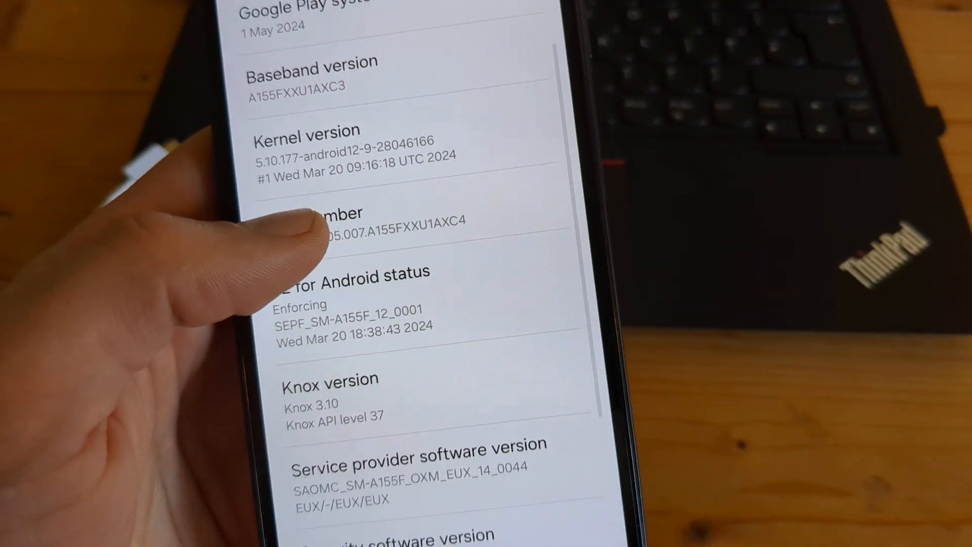
{"action": "scroll", "scroll_direction": "down", "scroll_amount": 3}
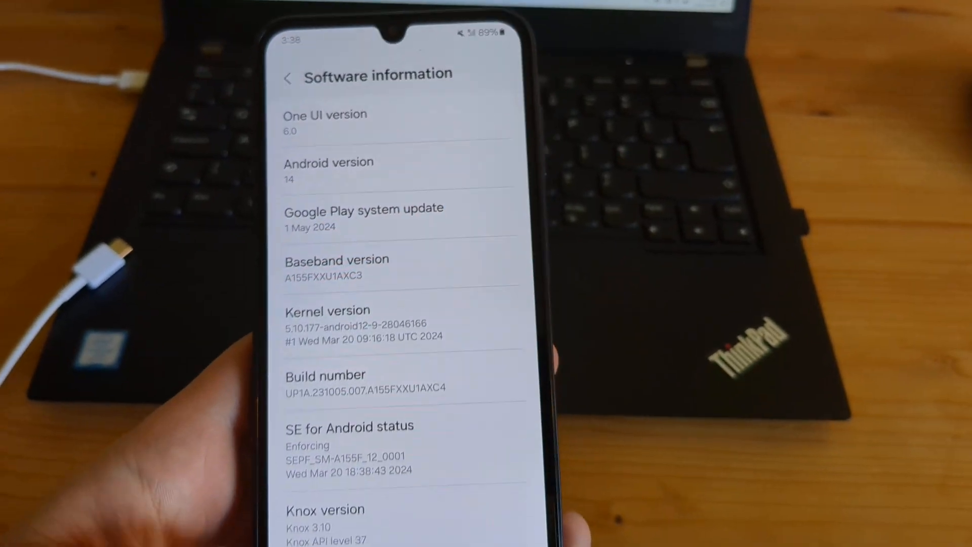
Switch on USB debugging in Developer options and accept its warning
{"action": "left_click", "coordinate": [288, 77]}
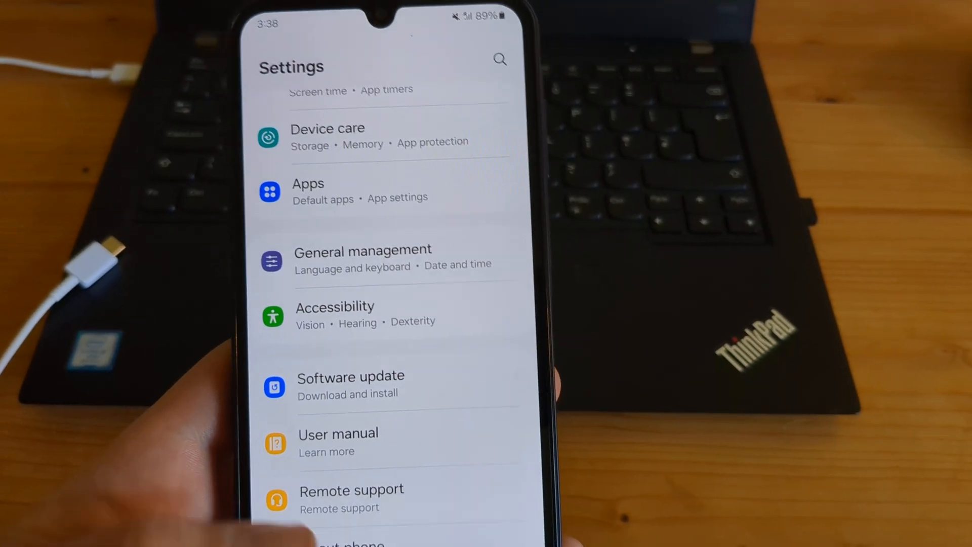
{"action": "scroll", "scroll_direction": "down", "scroll_amount": 3}
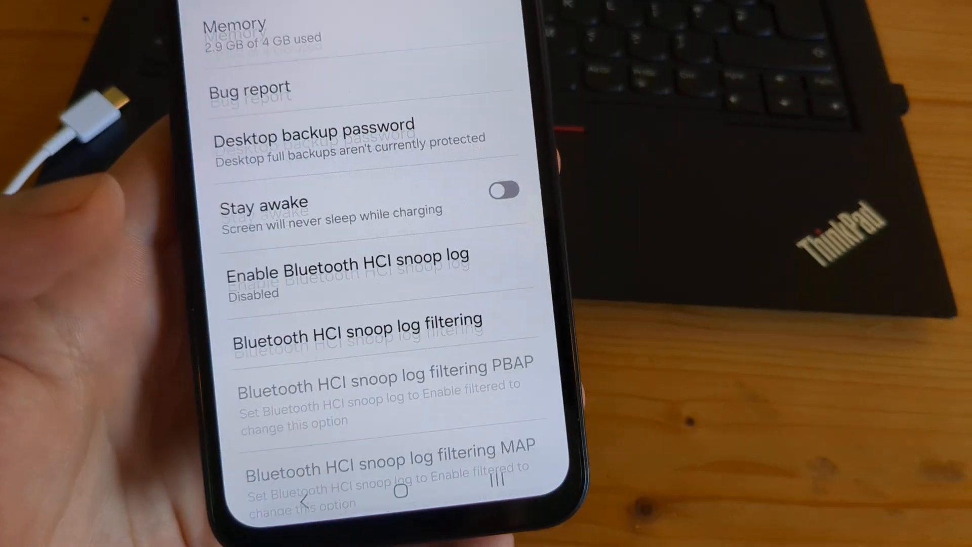
{"action": "scroll", "scroll_direction": "down", "scroll_amount": 3}
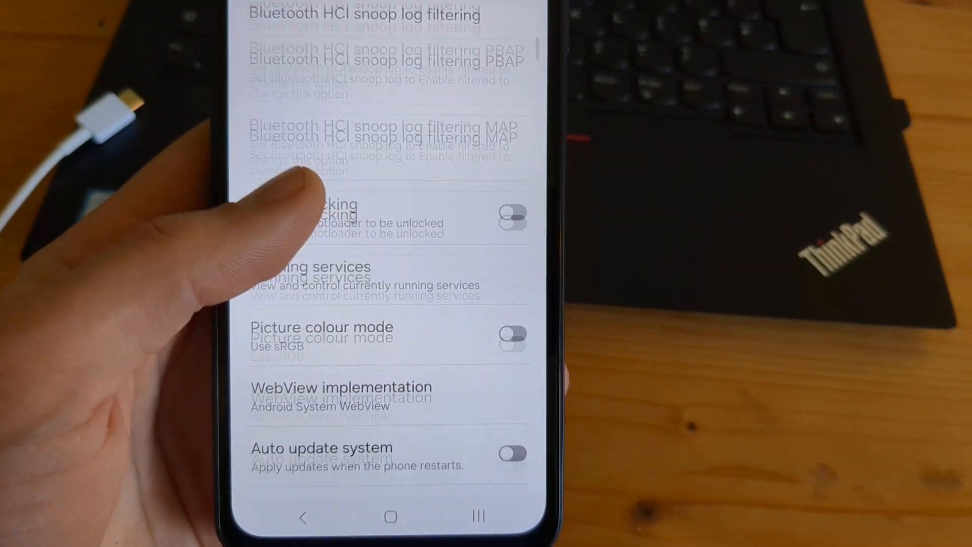
{"action": "scroll", "scroll_direction": "down", "scroll_amount": 3}
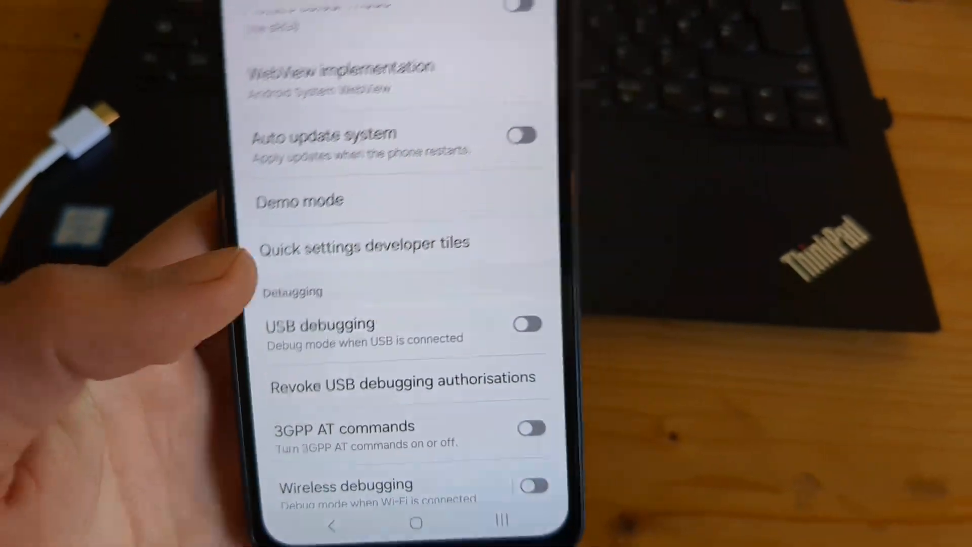
{"action": "left_click", "coordinate": [528, 325]}
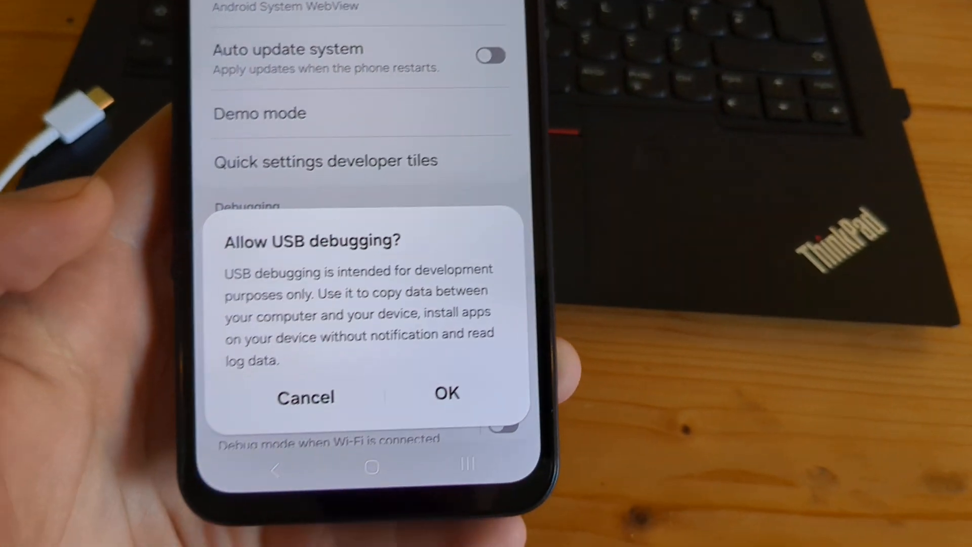
{"action": "left_click", "coordinate": [446, 397]}
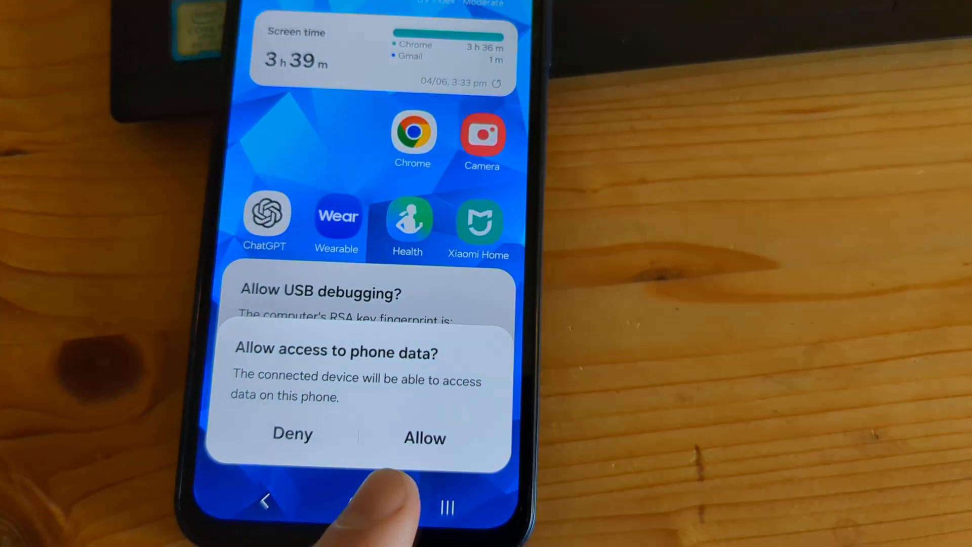
Allow the computer to access phone data and authorize its USB debugging RSA fingerprint
{"action": "left_click", "coordinate": [424, 438]}
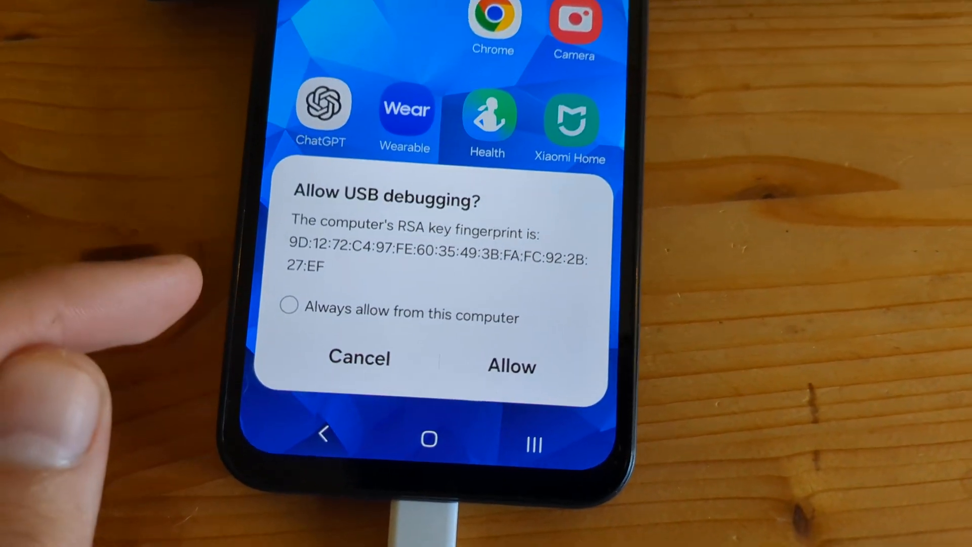
{"action": "left_click", "coordinate": [511, 366]}
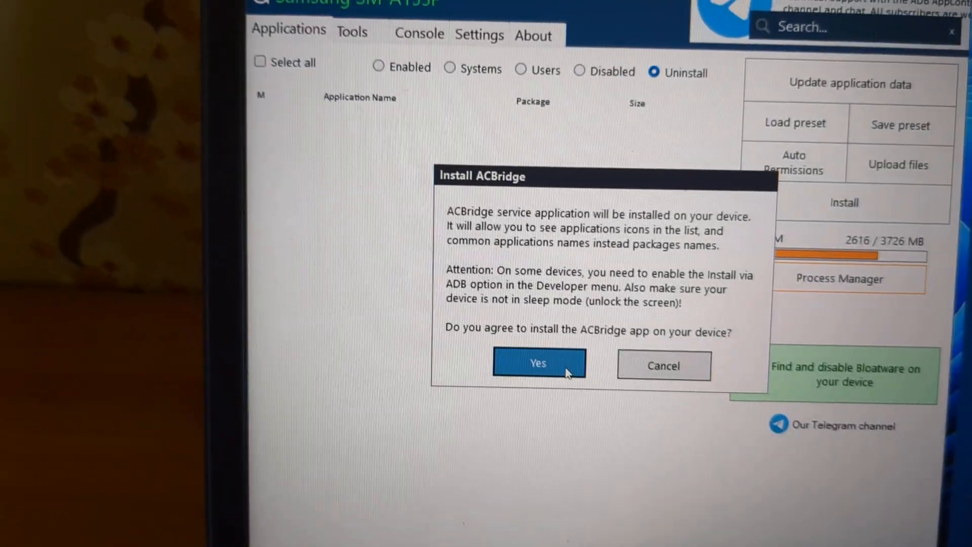
Agree to install the ACBridge helper app on the connected phone
{"action": "left_click", "coordinate": [538, 363]}
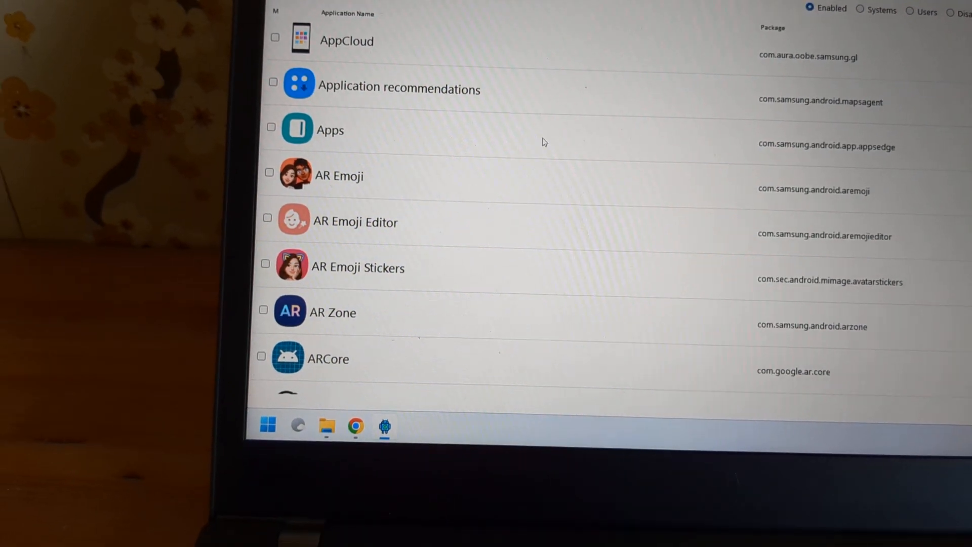
Tick Chrome in the Enabled applications list, leaving Uninstall as the chosen action
{"action": "scroll", "scroll_direction": "down", "scroll_amount": 3}
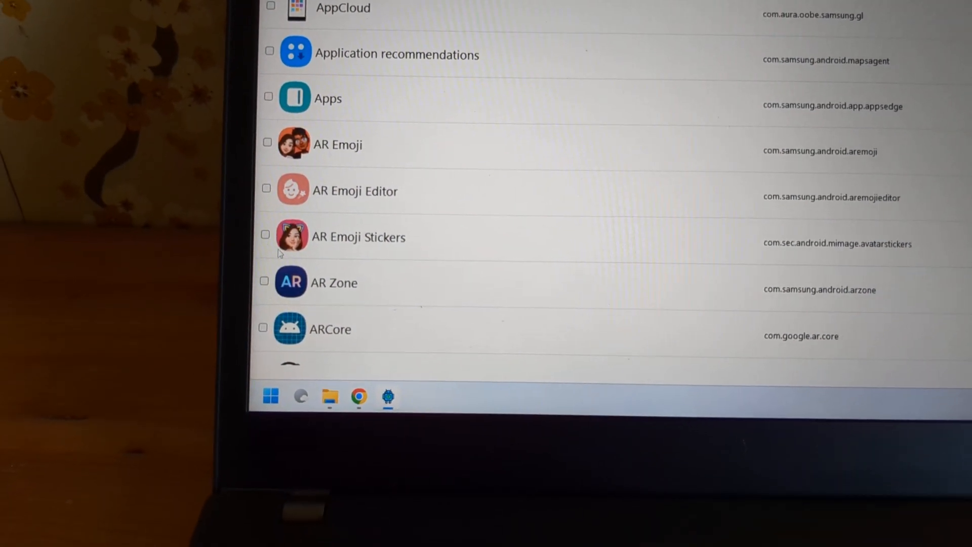
{"action": "scroll", "scroll_direction": "down", "scroll_amount": 3}
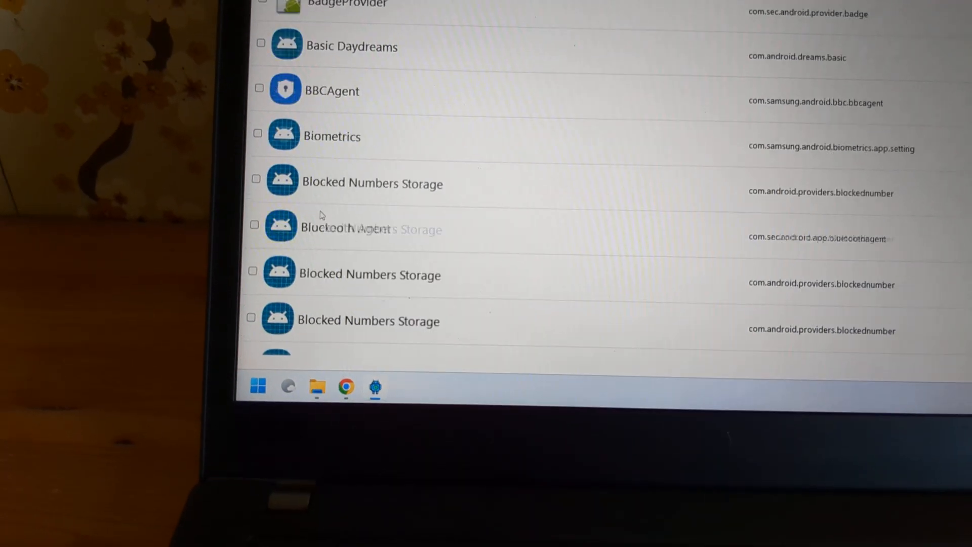
{"action": "scroll", "scroll_direction": "down", "scroll_amount": 3}
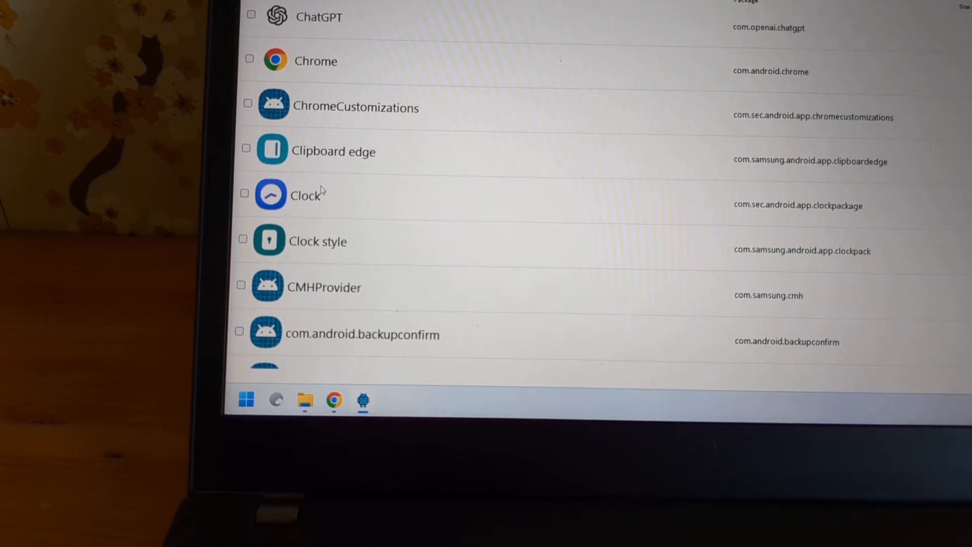
{"action": "left_click", "coordinate": [222, 173]}
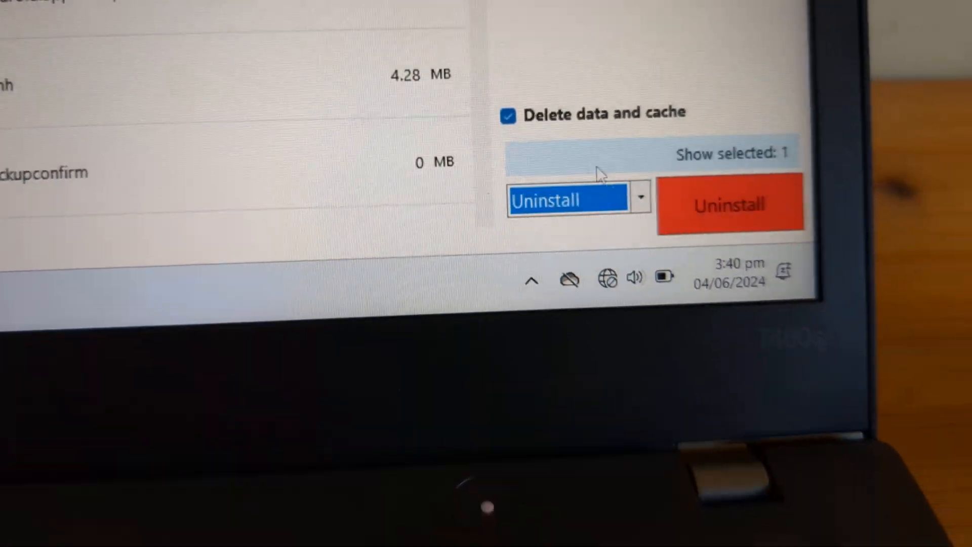
Uninstall Chrome, confirming the system-app warning and choosing an apk backup first
{"action": "left_click", "coordinate": [730, 205]}
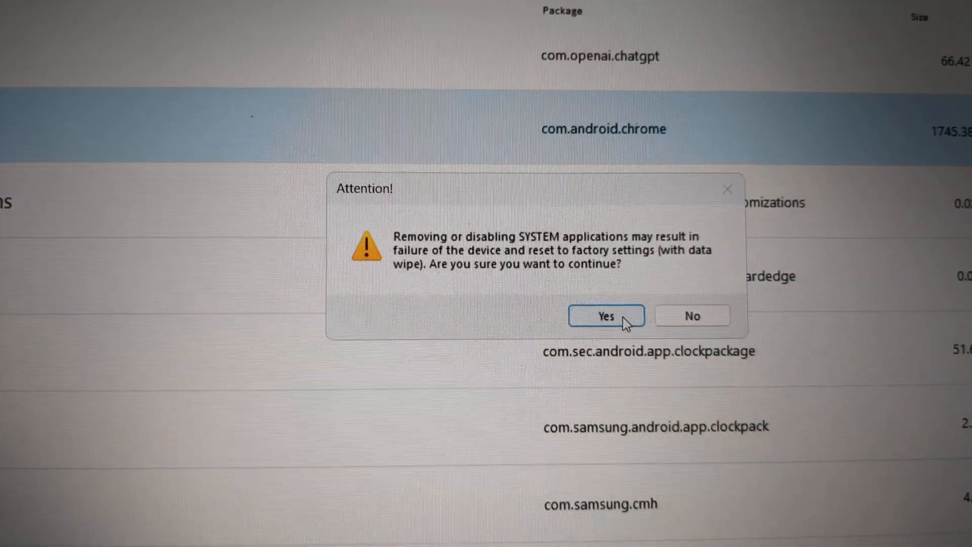
{"action": "left_click", "coordinate": [606, 317]}
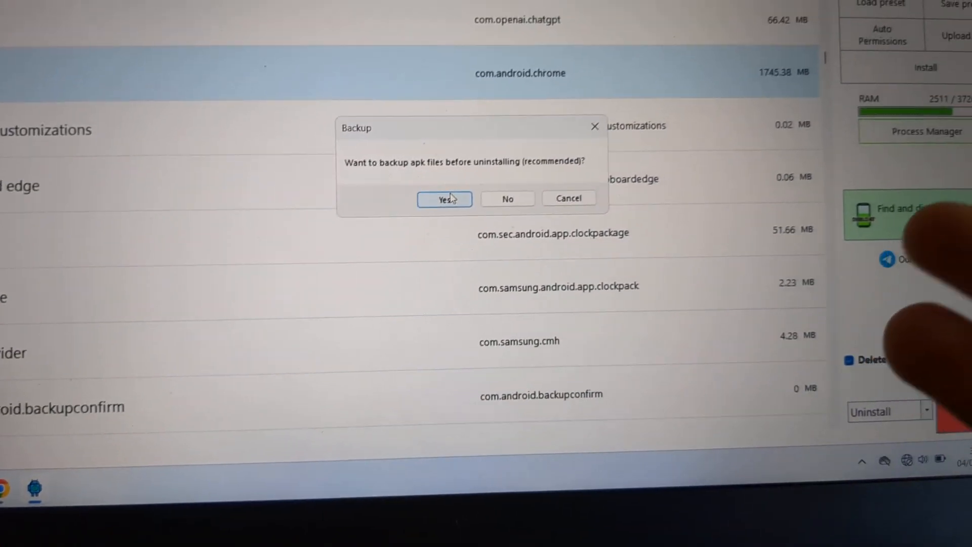
{"action": "left_click", "coordinate": [443, 198]}
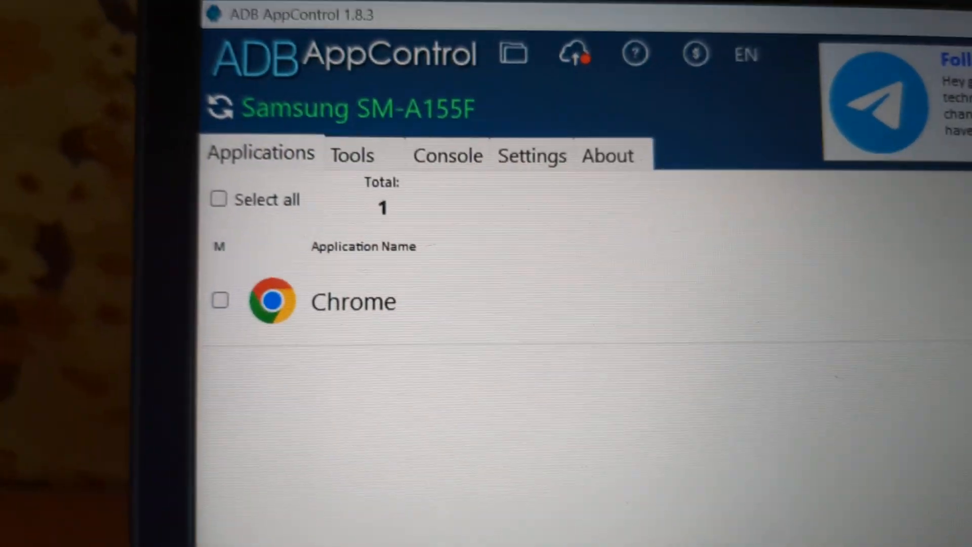
Review the Applications list now showing Chrome as the single processed entry
{"action": "left_click", "coordinate": [219, 301]}
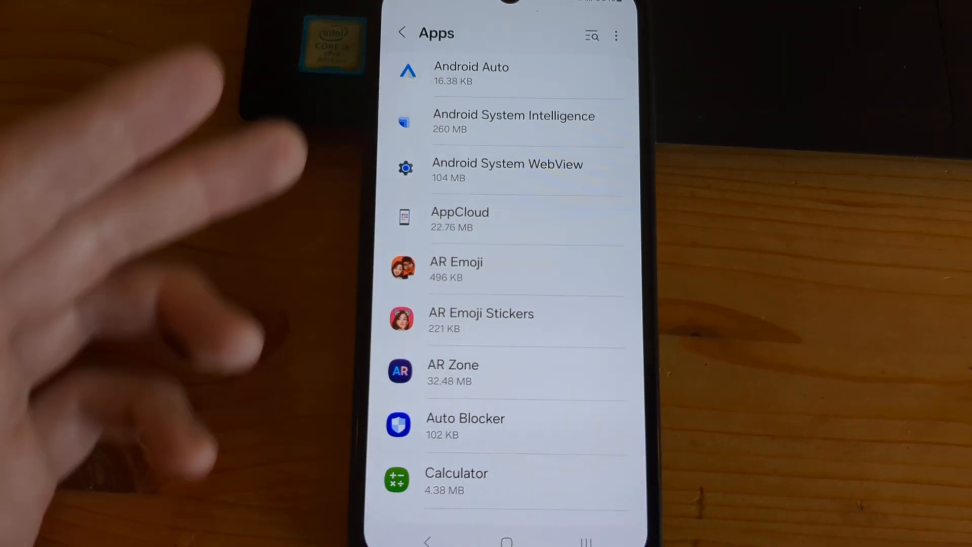
Scroll the phone's Settings Apps list to confirm Chrome no longer appears between ChatGPT and Clock
{"action": "scroll", "scroll_direction": "down", "scroll_amount": 3}
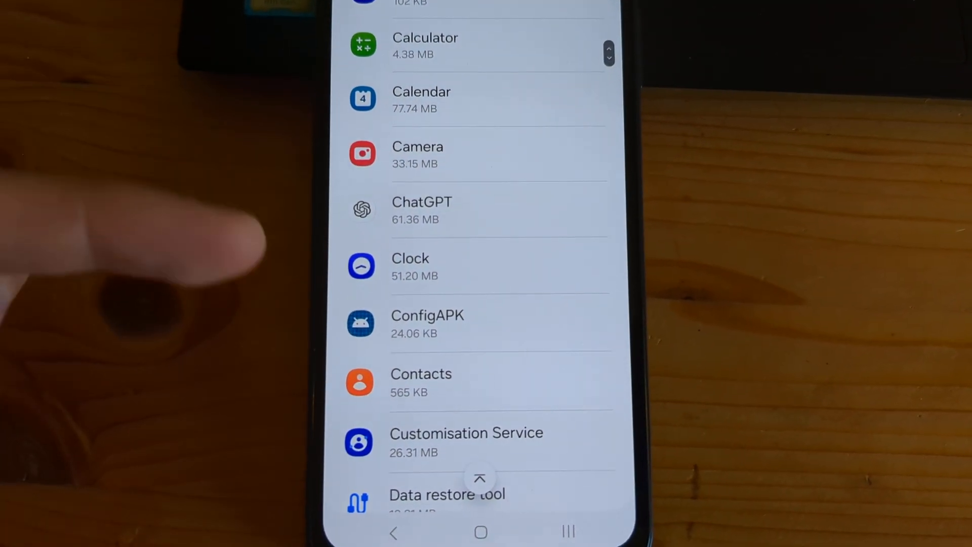
{"action": "scroll", "scroll_direction": "down", "scroll_amount": 3}
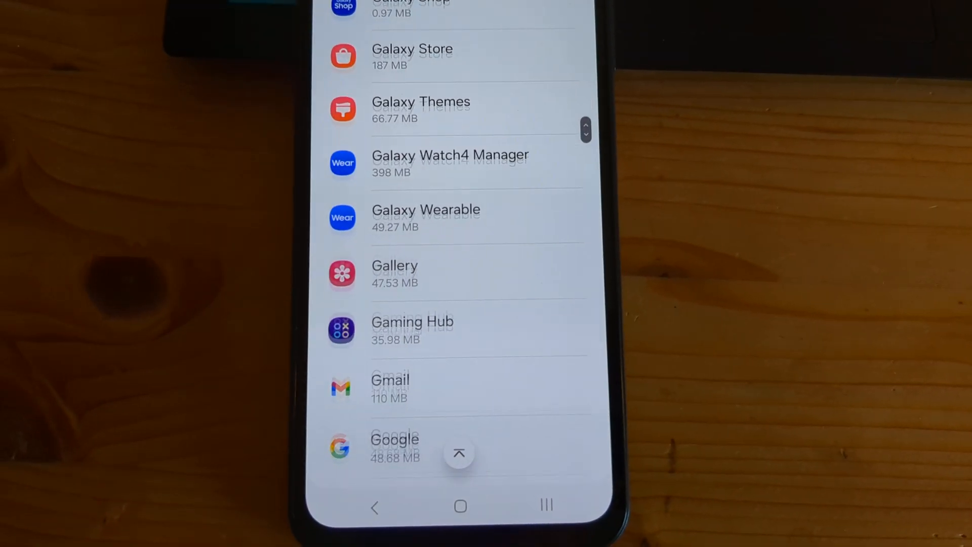